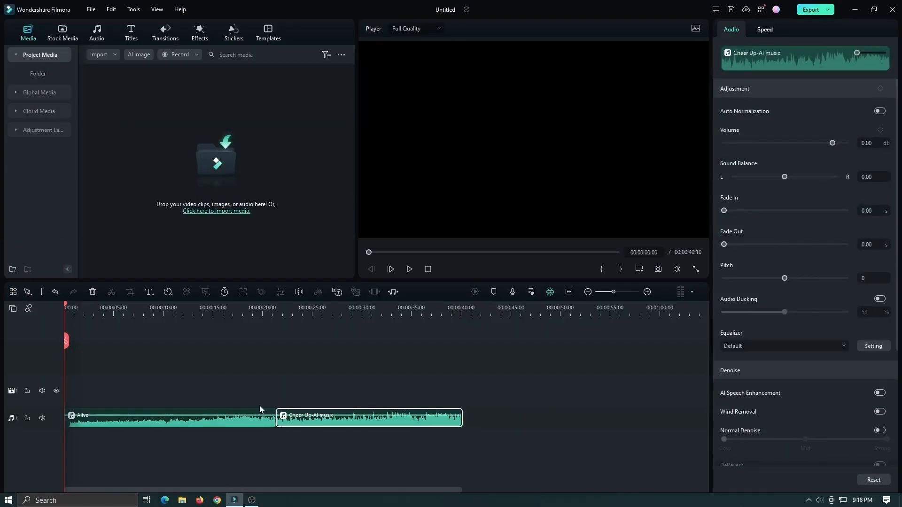
Apply Constant Gain at the cut from Audio Transitions, then reopen the audio presets
{"action": "left_click", "coordinate": [165, 33]}
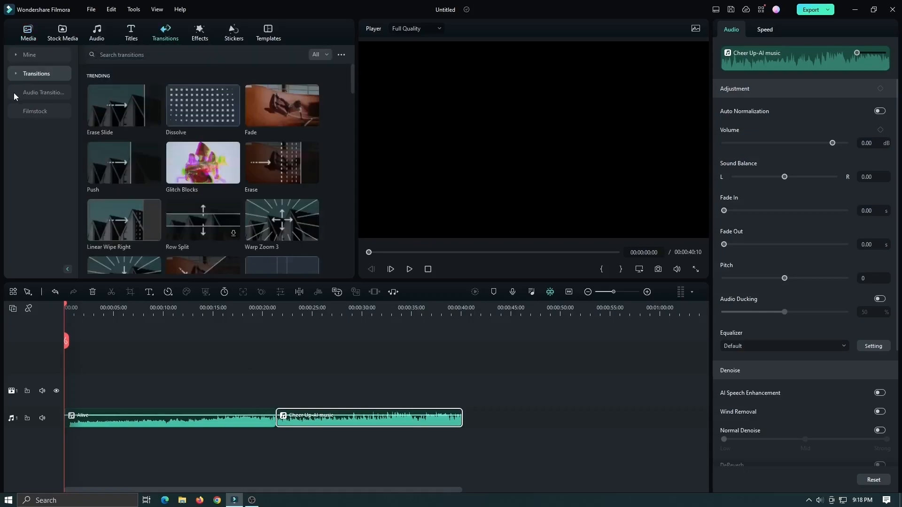
{"action": "left_click", "coordinate": [44, 92]}
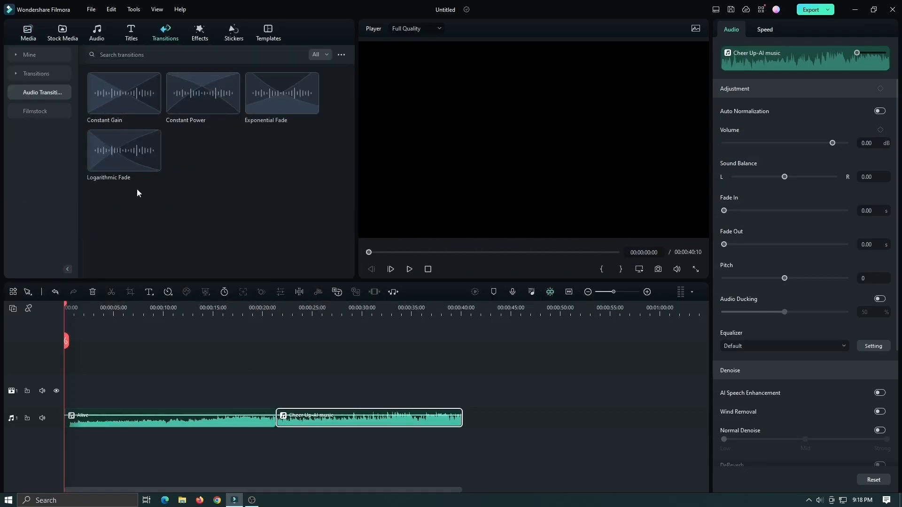
{"action": "mouse_move", "coordinate": [115, 108]}
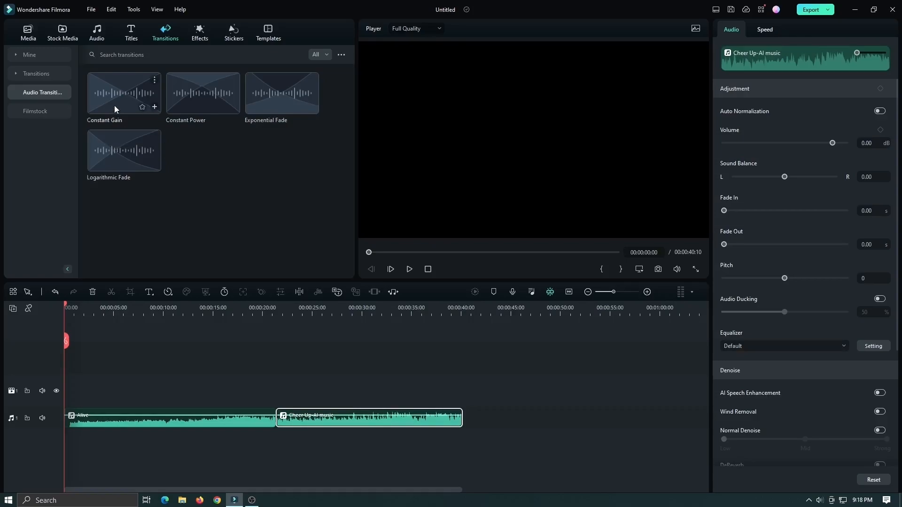
{"action": "left_click", "coordinate": [409, 269]}
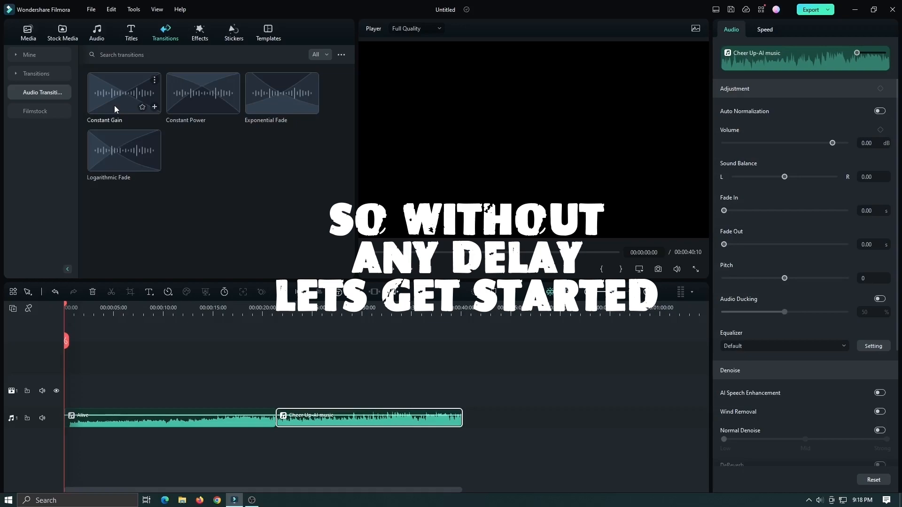
{"action": "left_click", "coordinate": [28, 33]}
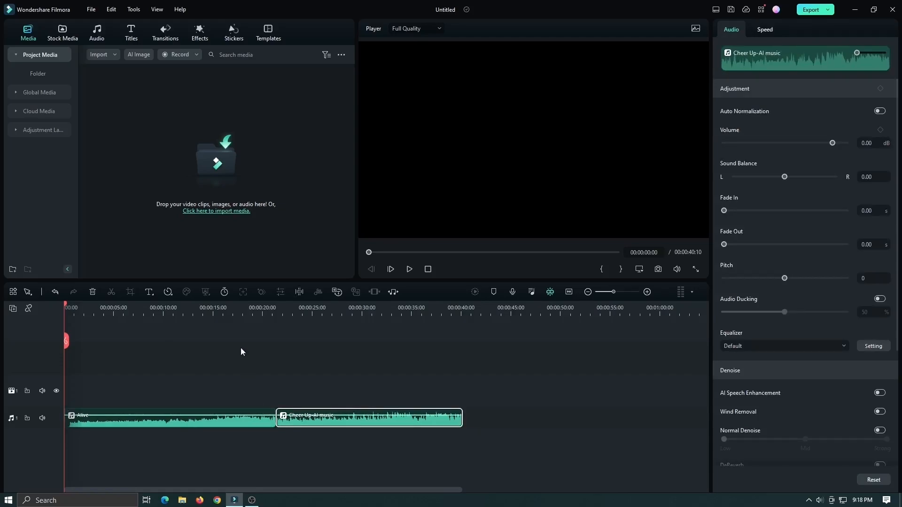
{"action": "left_click", "coordinate": [165, 32]}
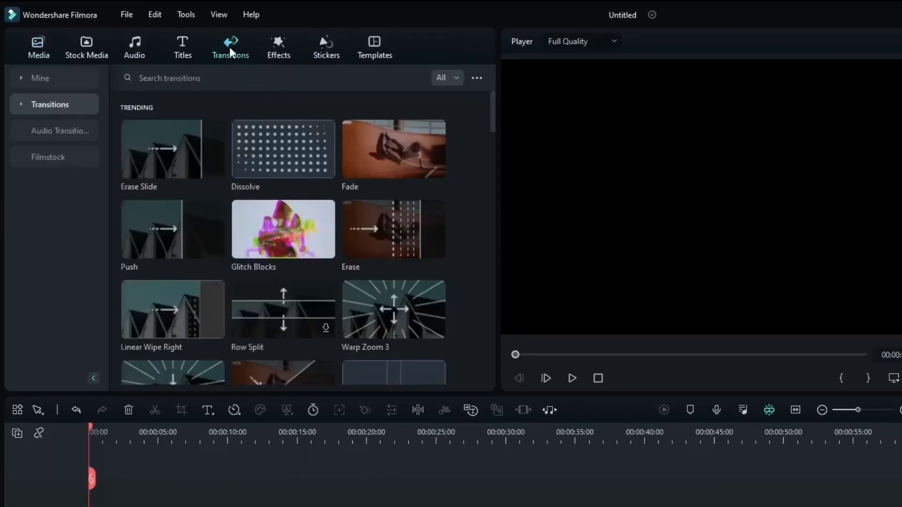
{"action": "left_click", "coordinate": [54, 131]}
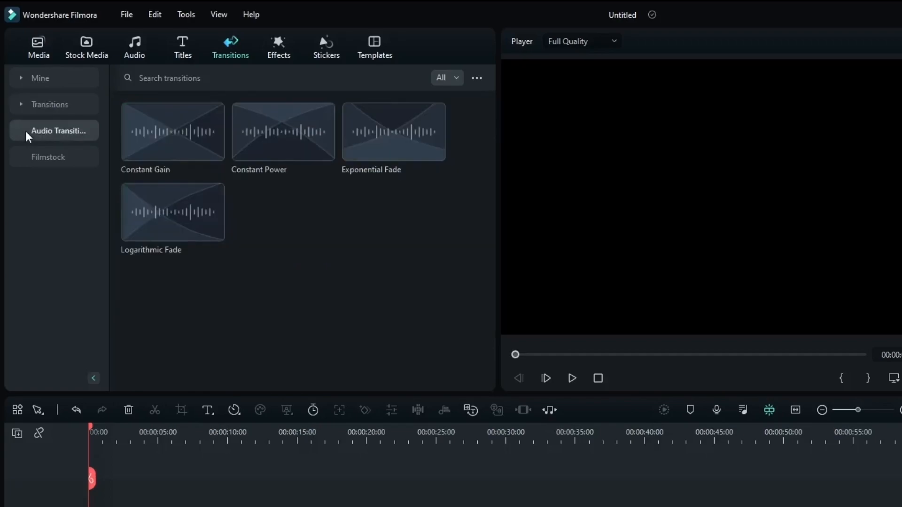
{"action": "mouse_move", "coordinate": [250, 243]}
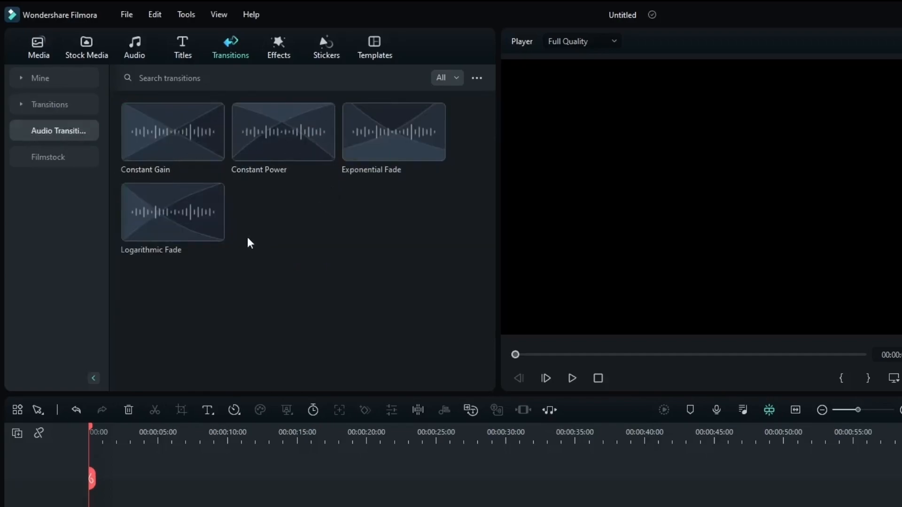
{"action": "mouse_move", "coordinate": [144, 177]}
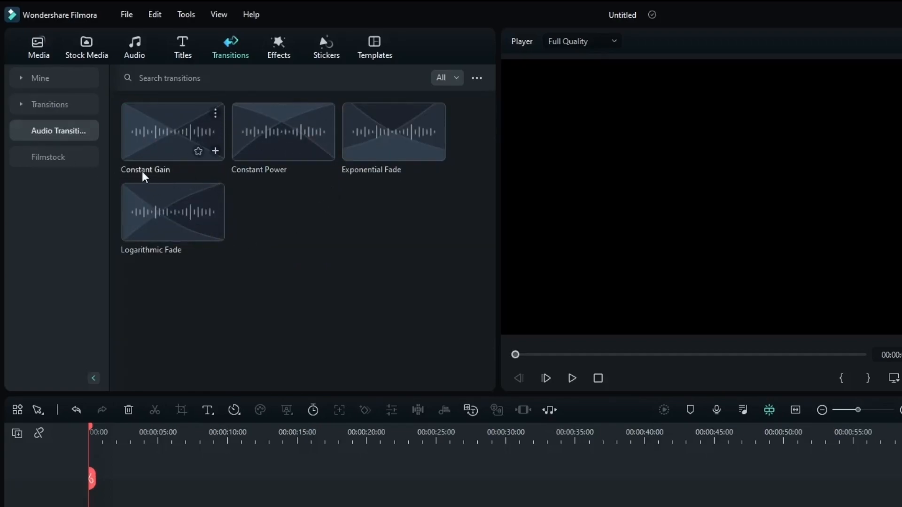
{"action": "mouse_move", "coordinate": [363, 184]}
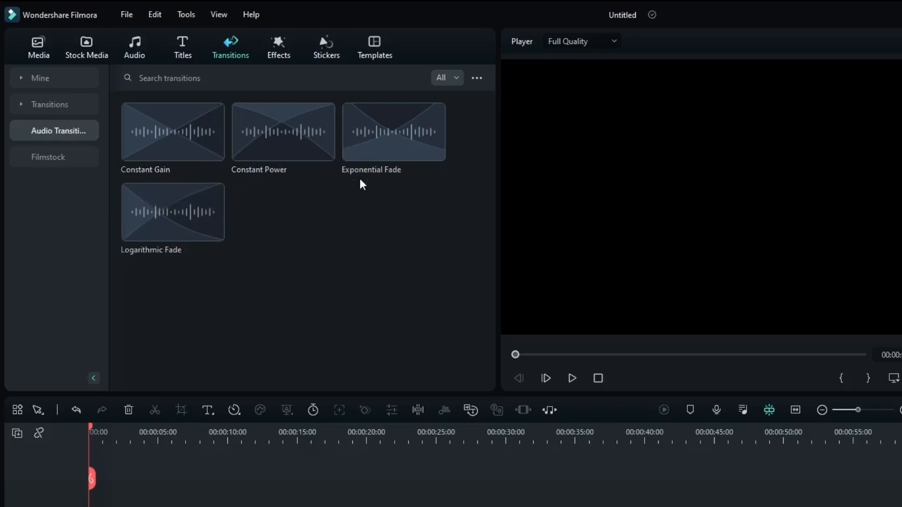
{"action": "mouse_move", "coordinate": [193, 271]}
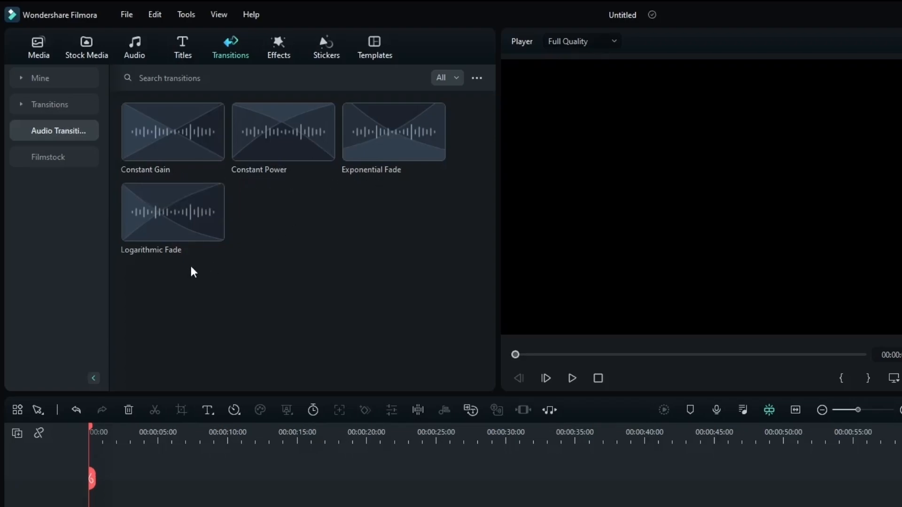
{"action": "mouse_move", "coordinate": [167, 156]}
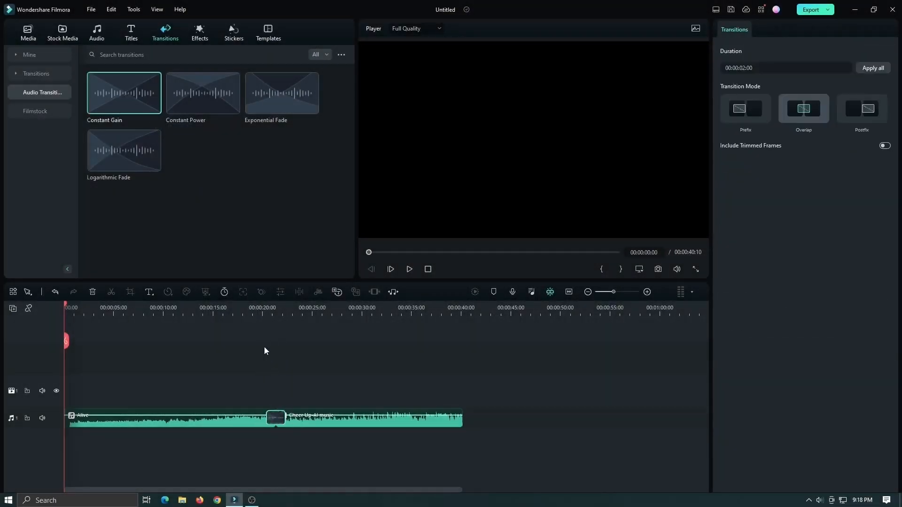
Select the Constant Gain transition at the junction of the two audio clips
{"action": "left_click", "coordinate": [408, 268]}
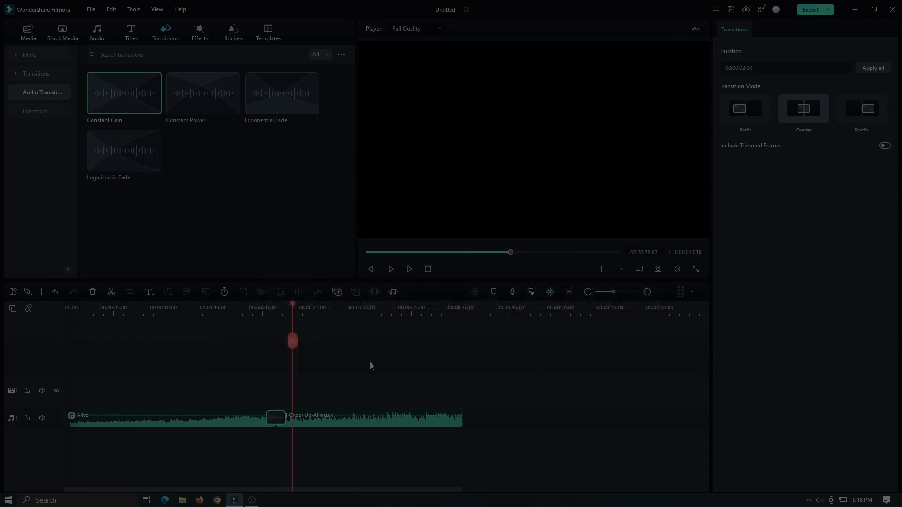
{"action": "mouse_move", "coordinate": [276, 417]}
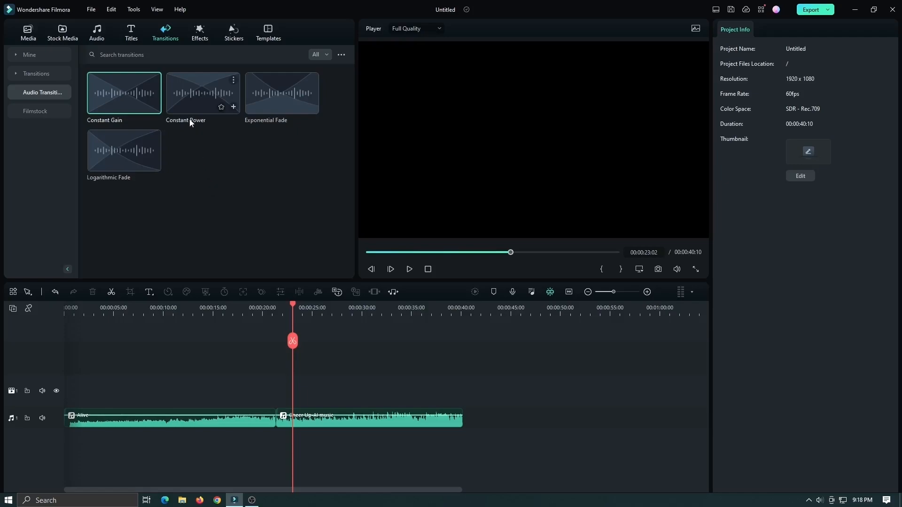
{"action": "mouse_move", "coordinate": [187, 122]}
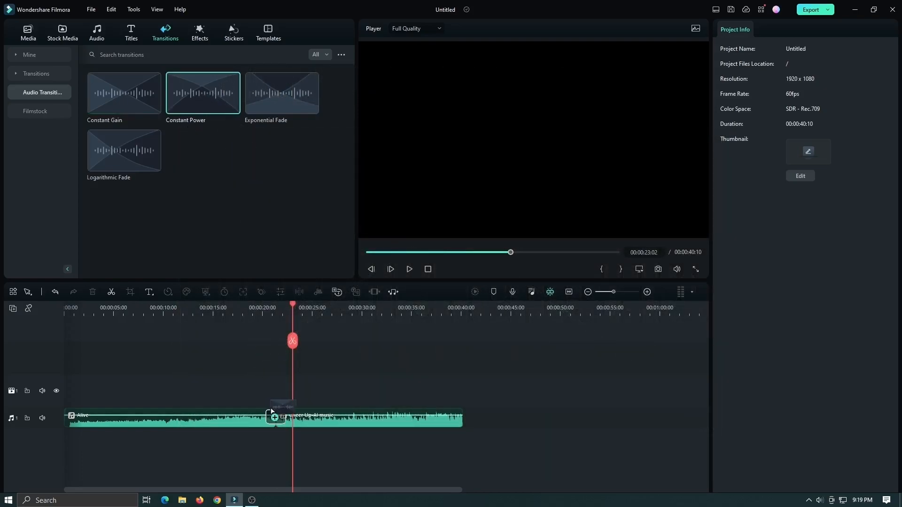
Drop Constant Power onto the cut between the two audio clips
{"action": "left_click", "coordinate": [275, 417]}
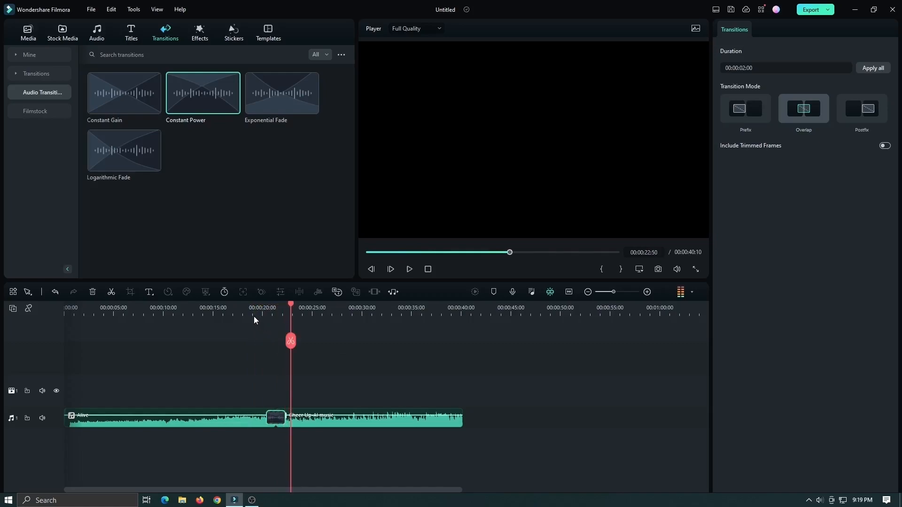
{"action": "left_click", "coordinate": [409, 269]}
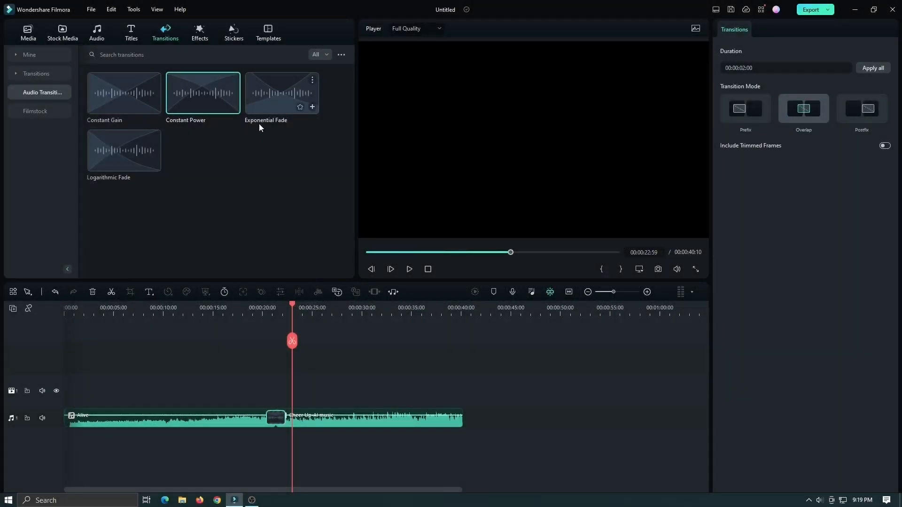
{"action": "mouse_move", "coordinate": [281, 130]}
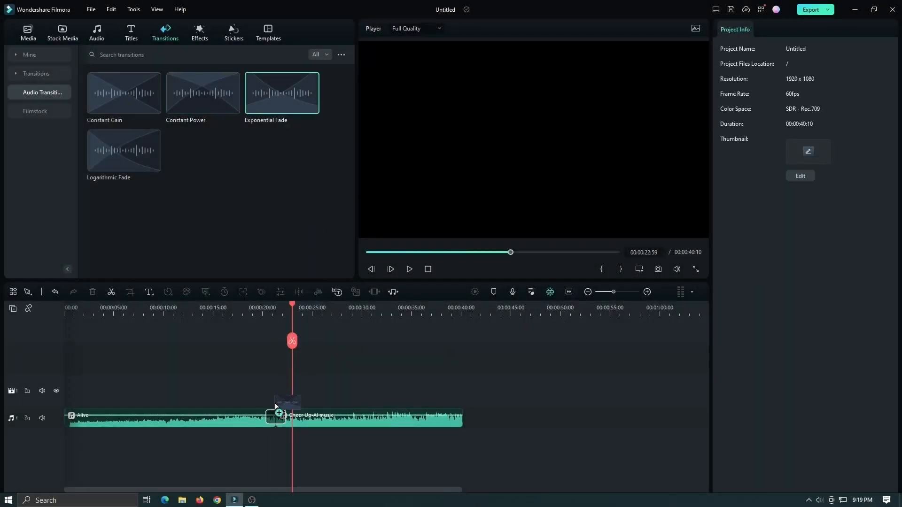
Replace the transition with Exponential Fade and play back across the join
{"action": "left_click", "coordinate": [276, 416]}
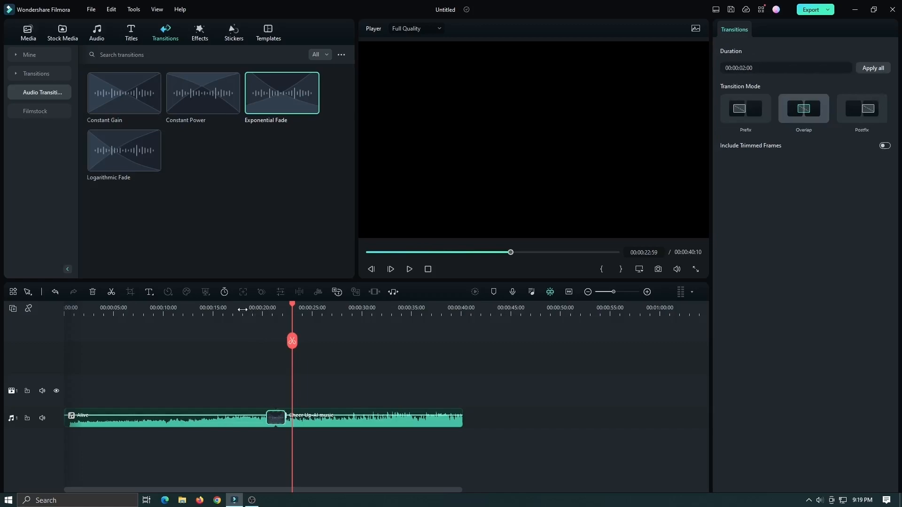
{"action": "left_click", "coordinate": [408, 269]}
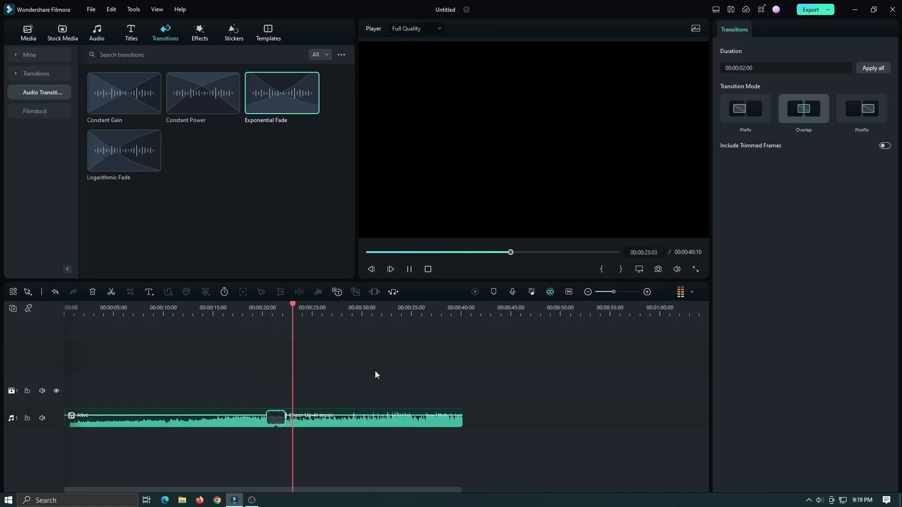
{"action": "left_click", "coordinate": [248, 308]}
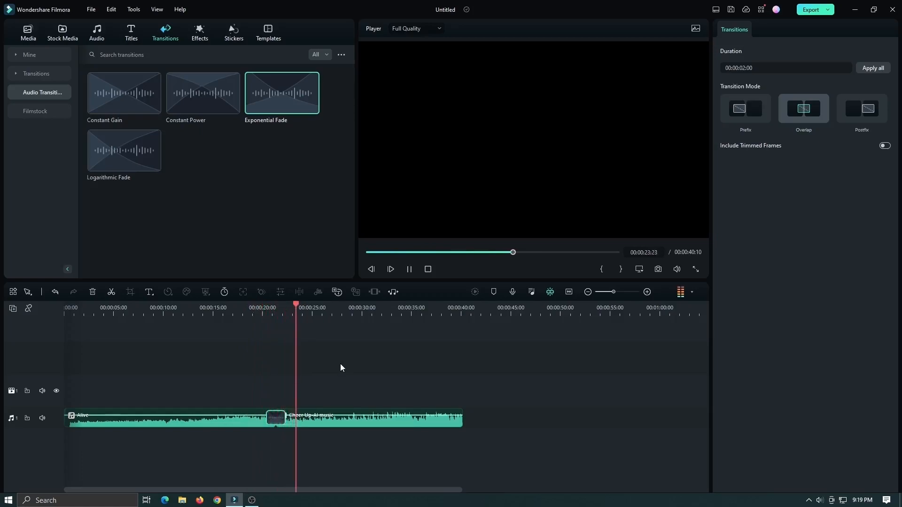
{"action": "left_click", "coordinate": [390, 270]}
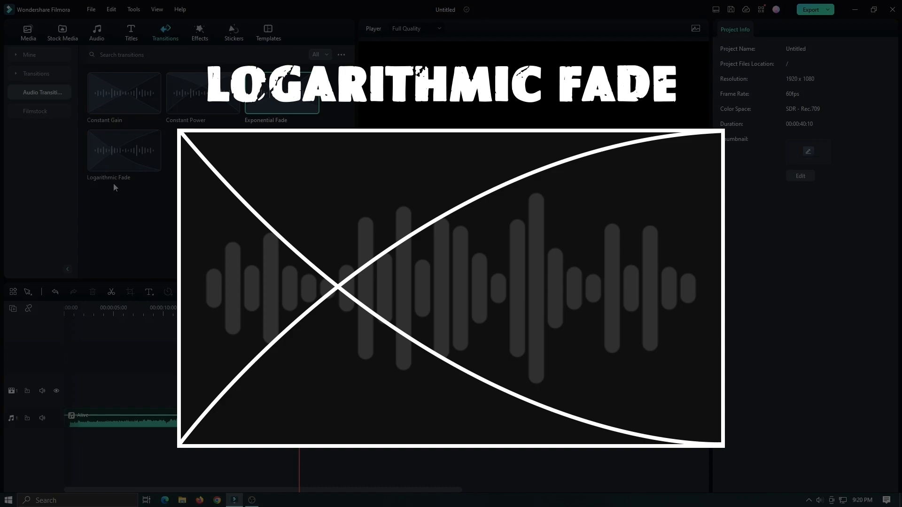
Add Logarithmic Fade between the clips, play through the join, then stop
{"action": "left_click", "coordinate": [123, 150]}
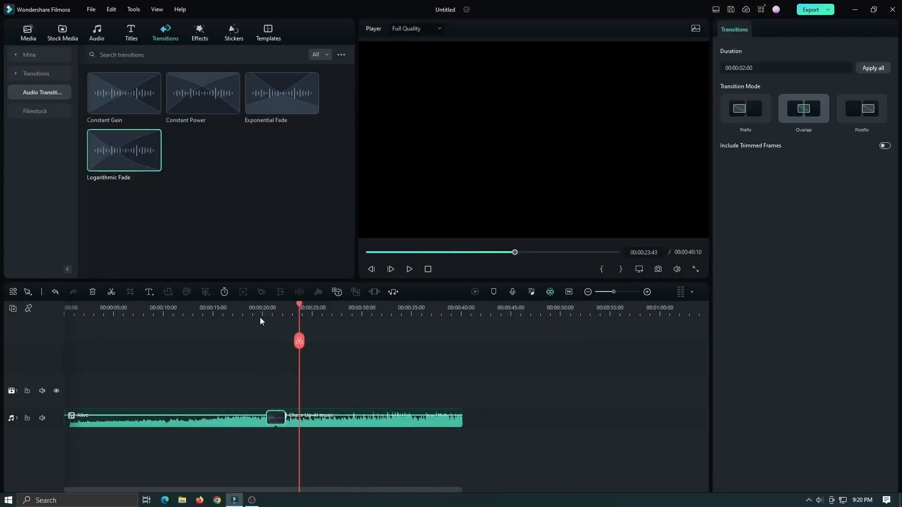
{"action": "left_click", "coordinate": [409, 269]}
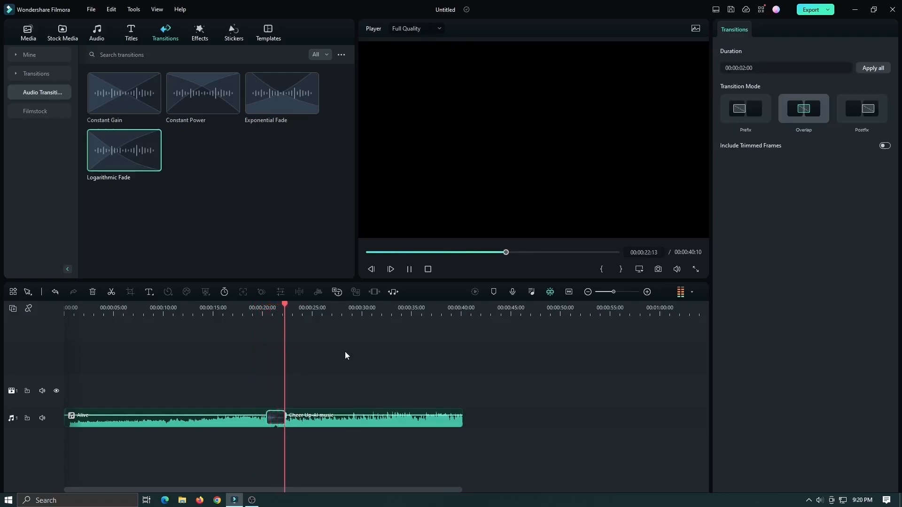
{"action": "left_click", "coordinate": [255, 307]}
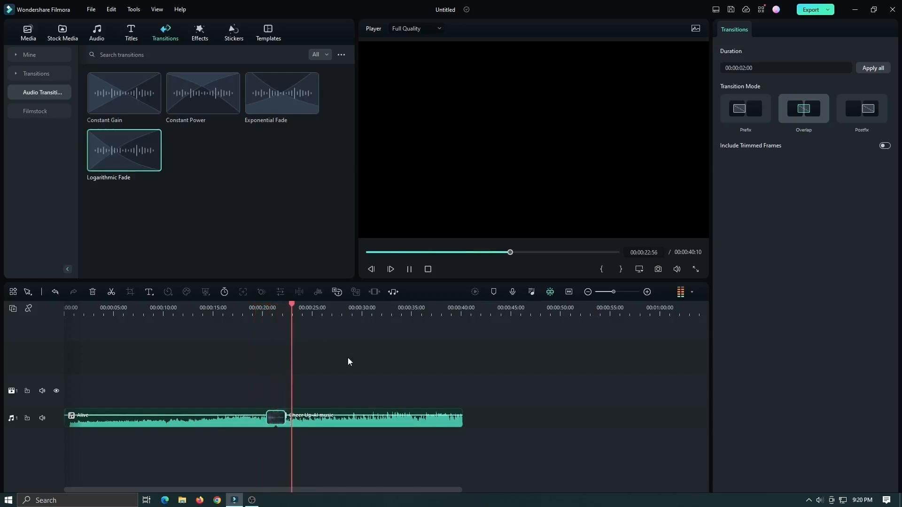
{"action": "left_click", "coordinate": [389, 269]}
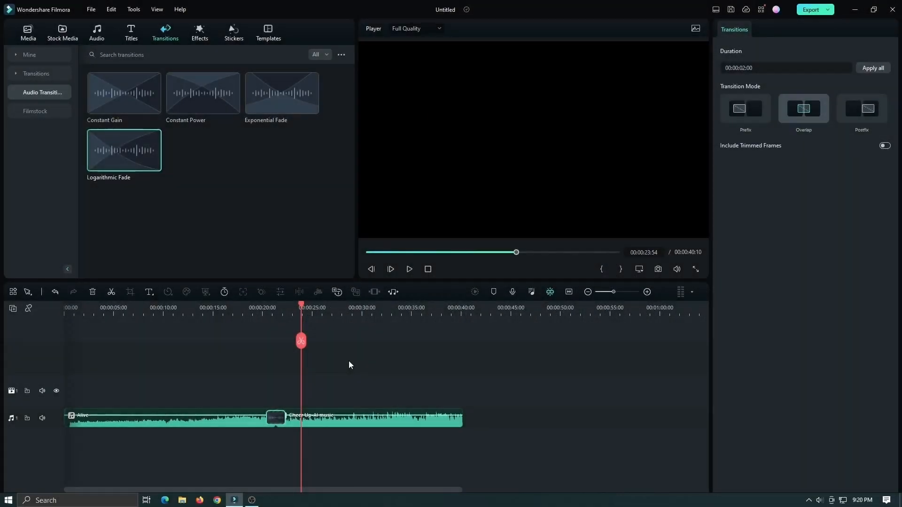
{"action": "left_click", "coordinate": [745, 109]}
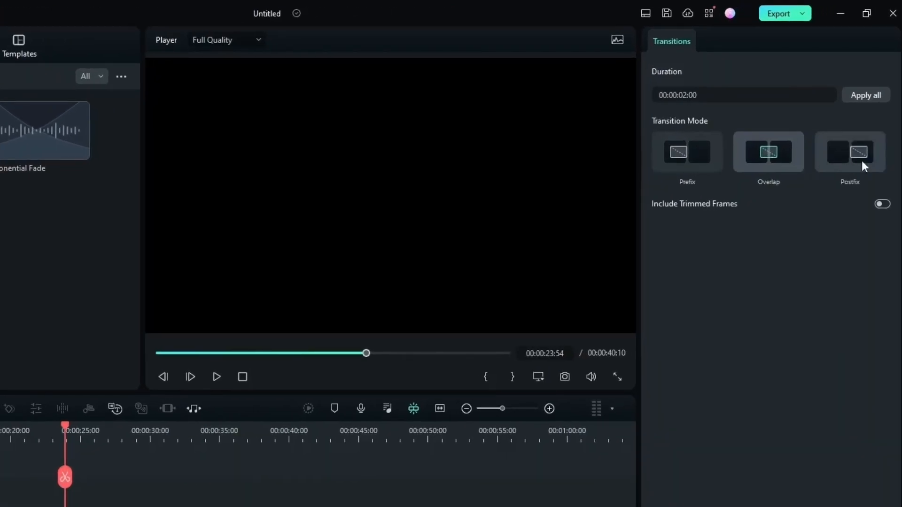
{"action": "mouse_move", "coordinate": [840, 262]}
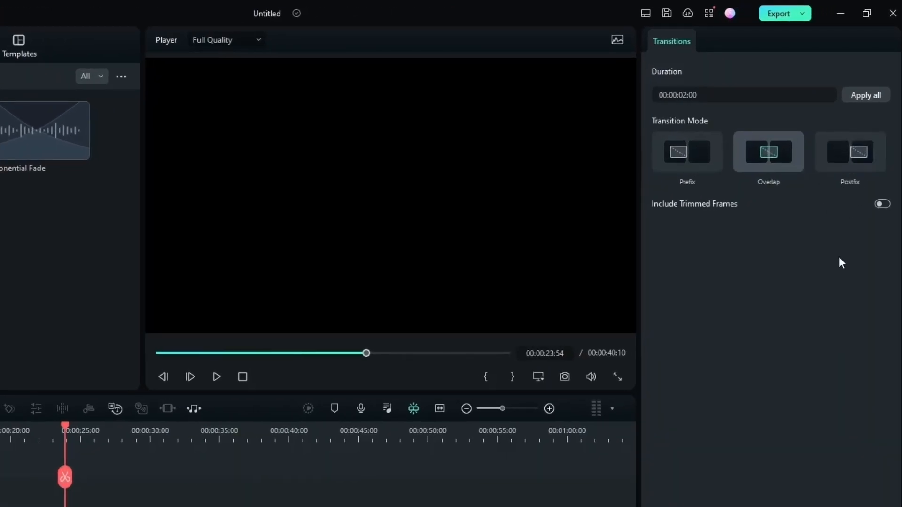